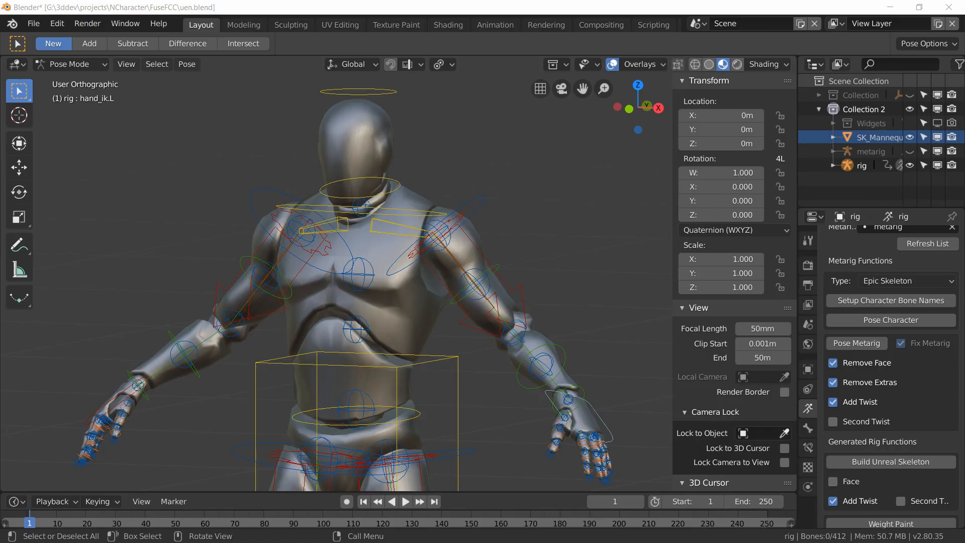
{"action": "mouse_move", "coordinate": [524, 309]}
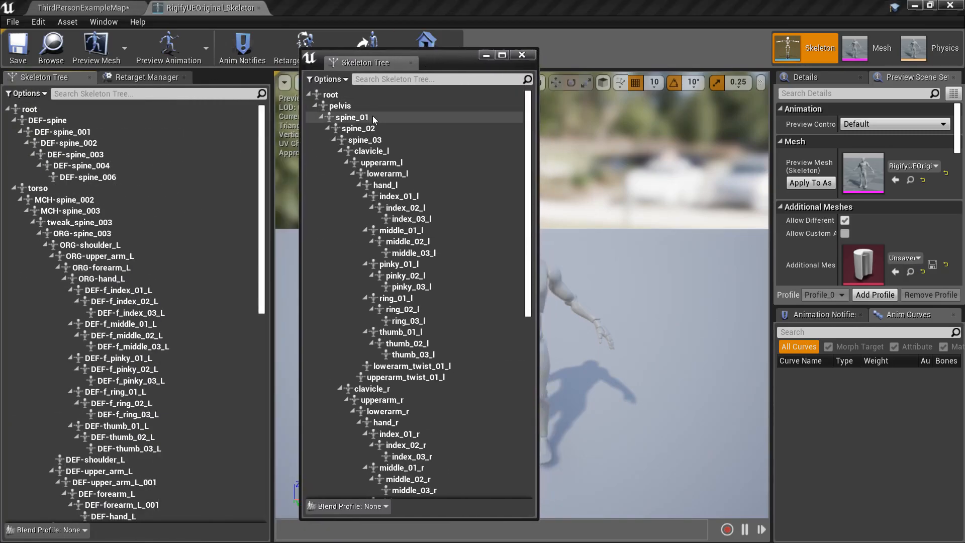
- Review the Unreal skeleton's clavicle_l and root bones and the uefy.py script, then reach the Uefy Script Panel under Object Data
{"action": "left_click", "coordinate": [371, 151]}
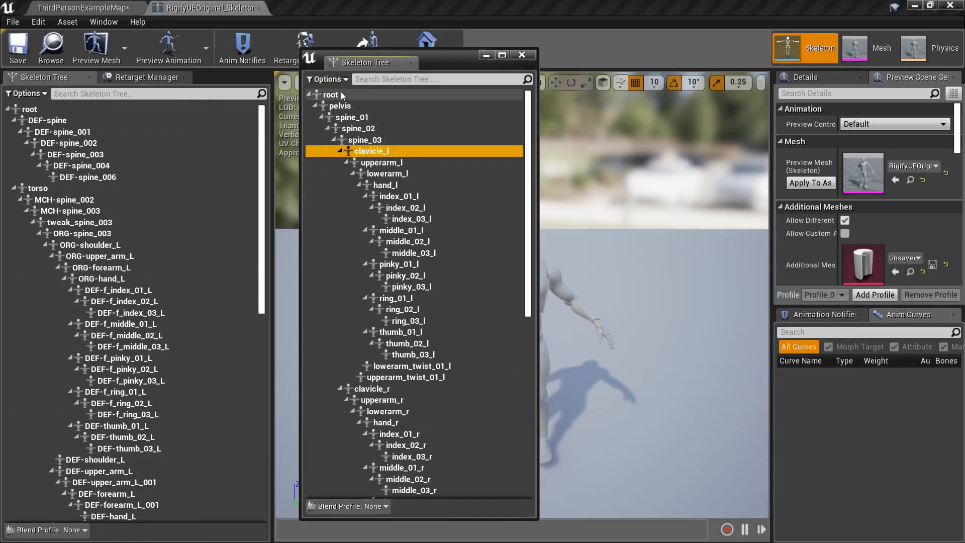
{"action": "left_click", "coordinate": [332, 95]}
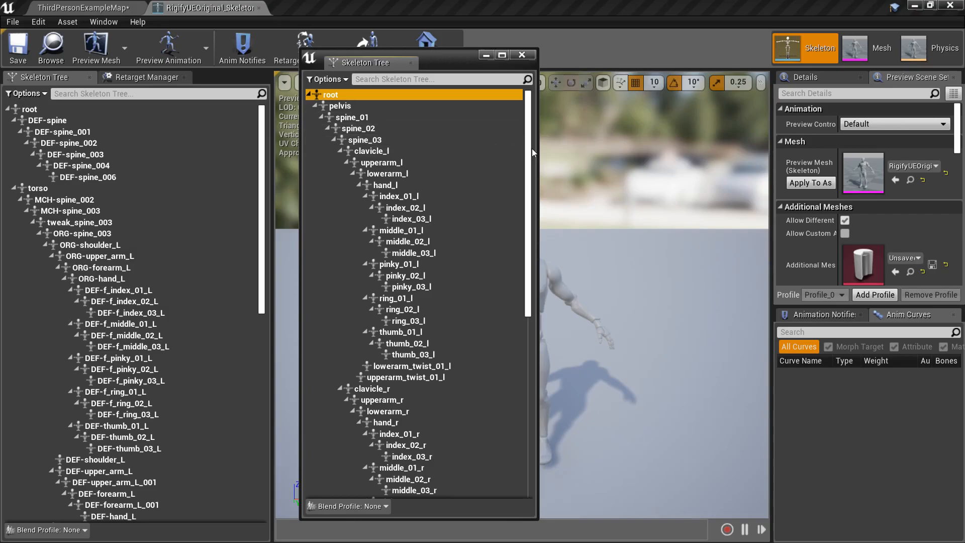
{"action": "mouse_move", "coordinate": [569, 154]}
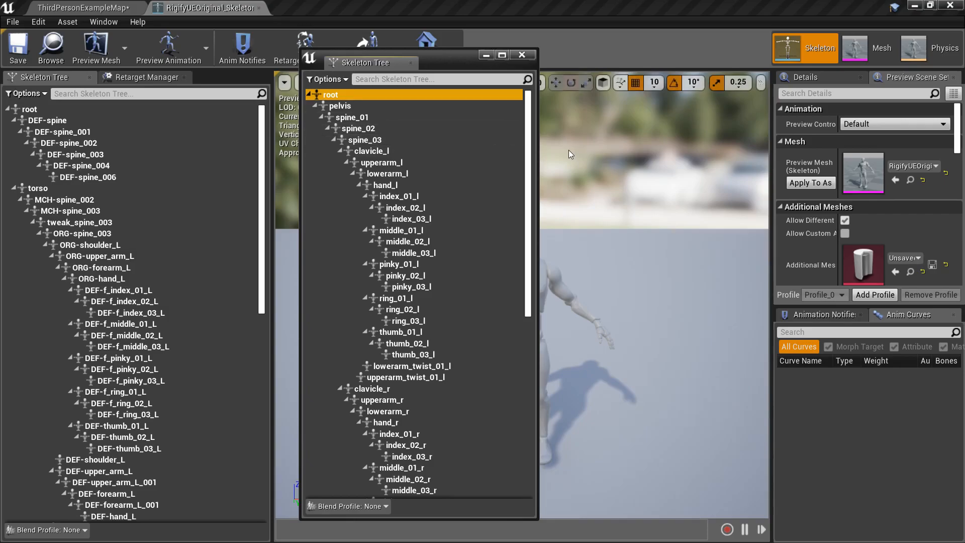
{"action": "mouse_move", "coordinate": [558, 173]}
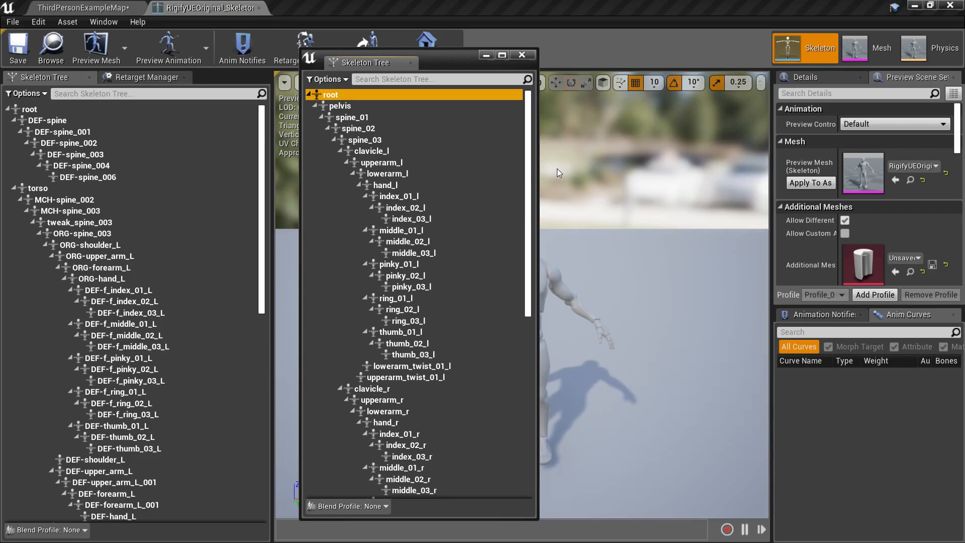
{"action": "mouse_move", "coordinate": [378, 96]}
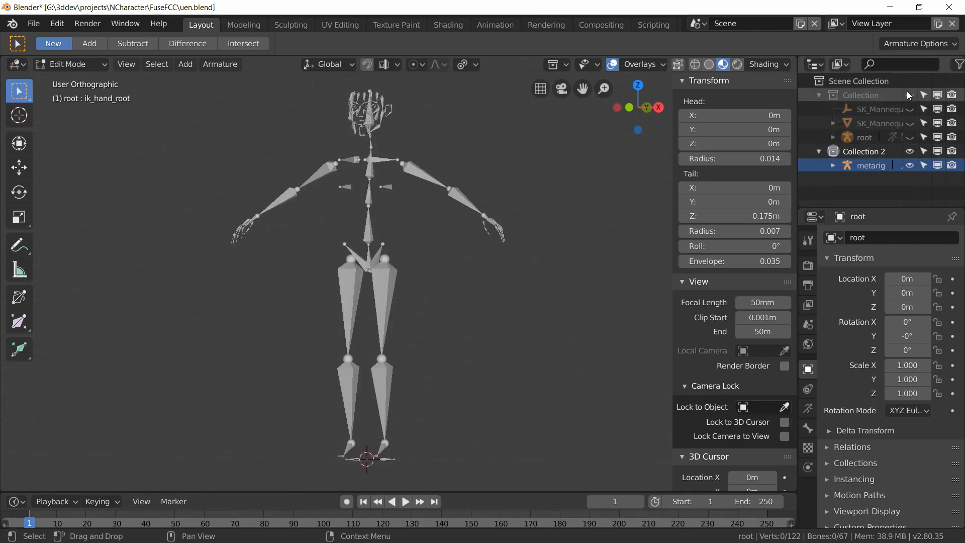
{"action": "left_click", "coordinate": [652, 24]}
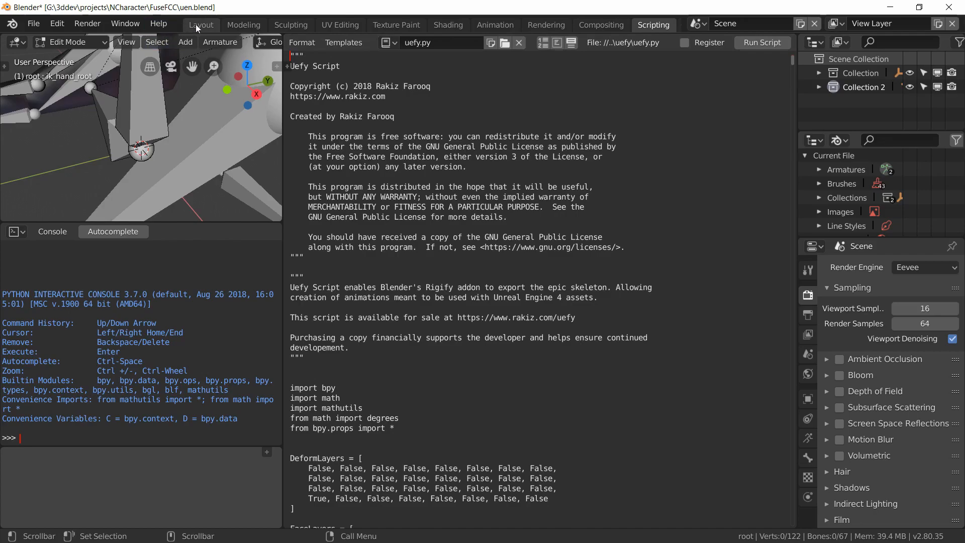
{"action": "left_click", "coordinate": [201, 25]}
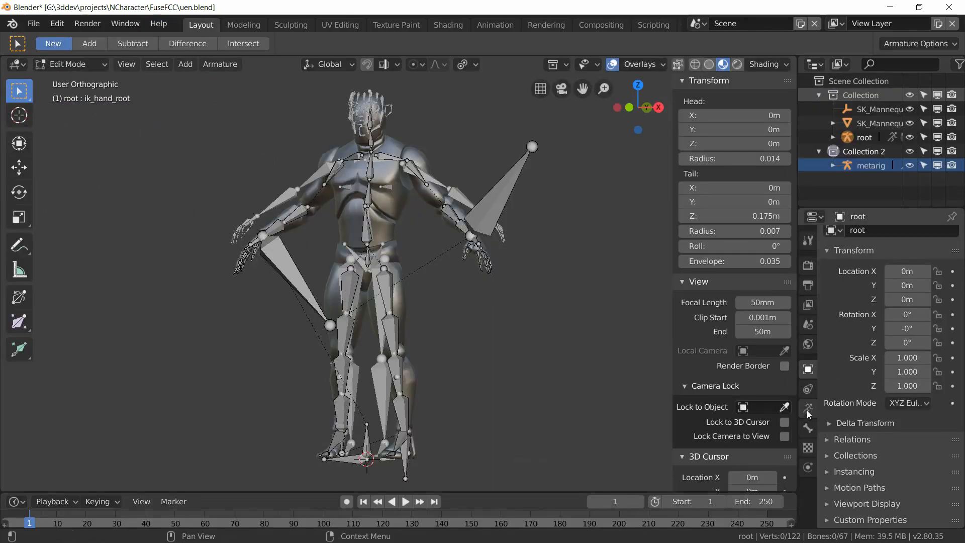
{"action": "left_click", "coordinate": [808, 409]}
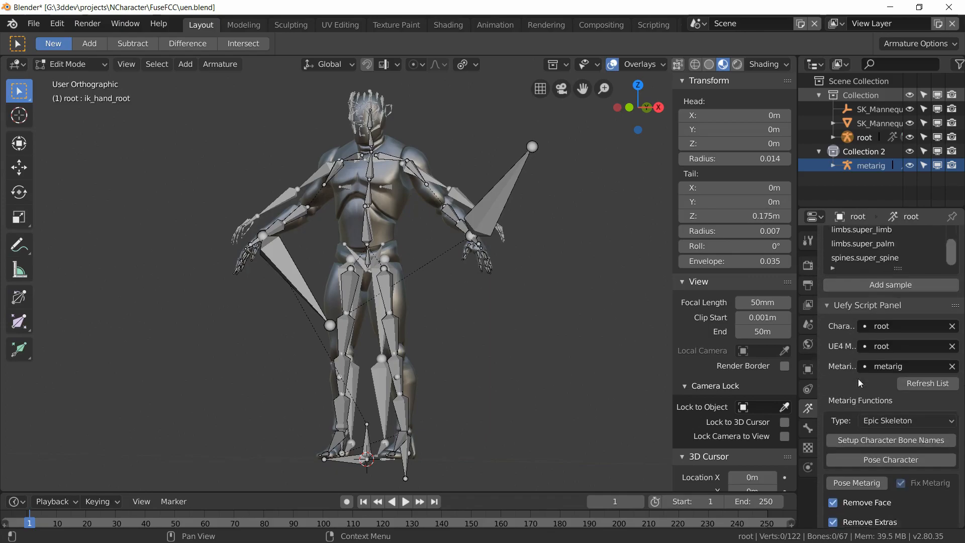
{"action": "scroll", "scroll_direction": "down", "scroll_amount": 3}
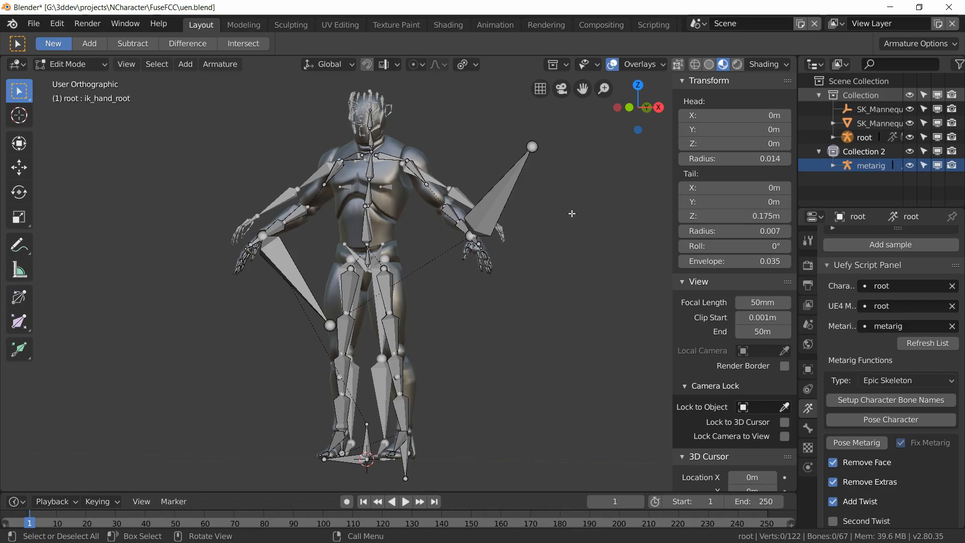
{"action": "mouse_move", "coordinate": [429, 241]}
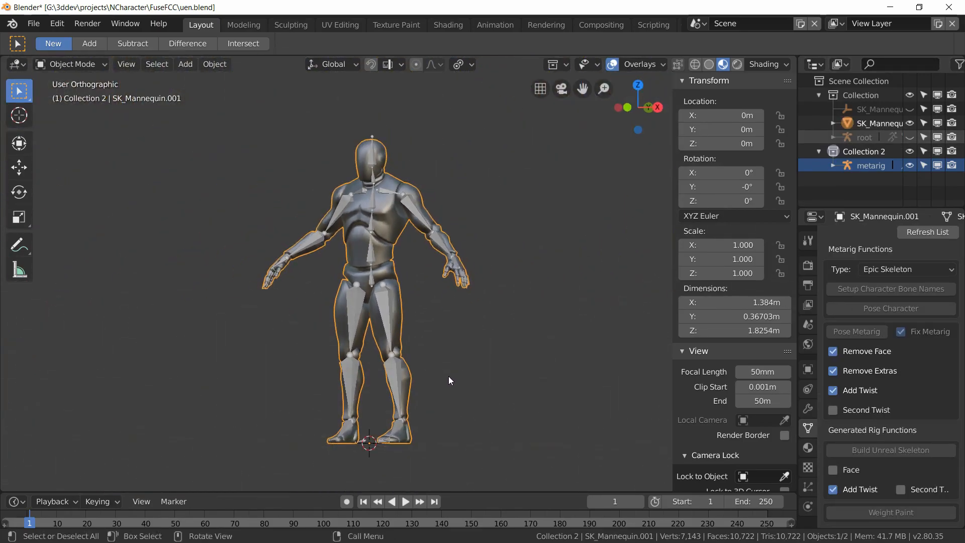
- Select the metarig and run Rigify's Generate Rig to create the control rig and widgets
{"action": "left_click", "coordinate": [870, 165]}
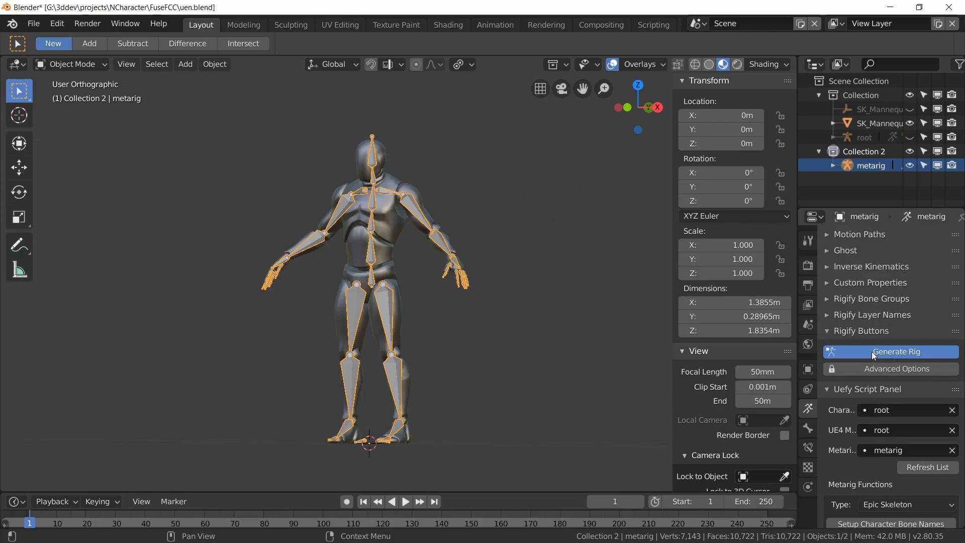
{"action": "left_click", "coordinate": [889, 352]}
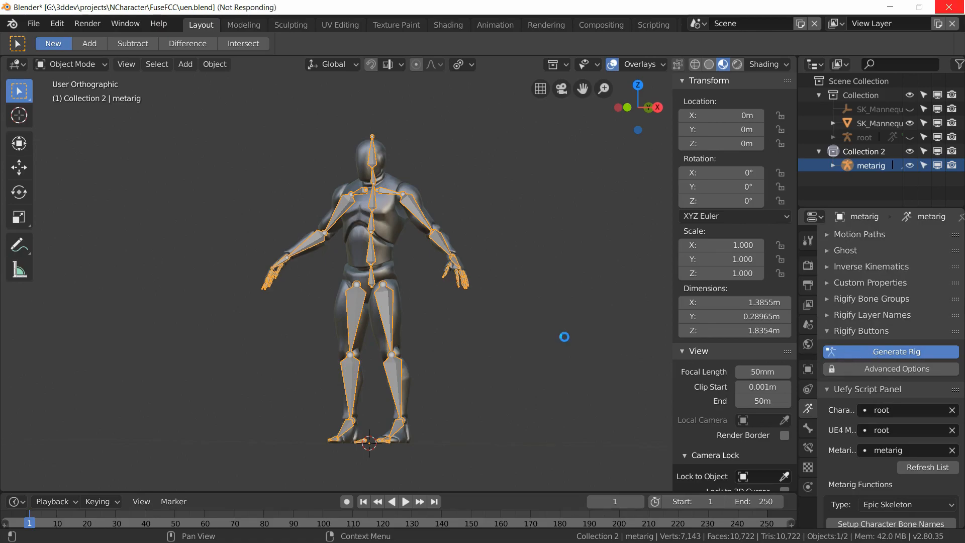
{"action": "left_click", "coordinate": [889, 352]}
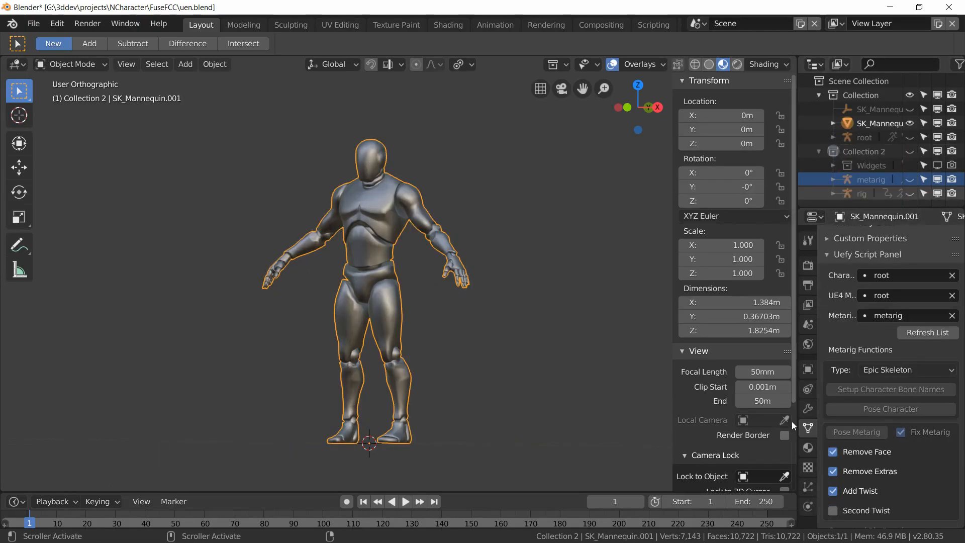
- Unhide the rig and parent the mannequin mesh to it with Armature Deform, then deselect all
{"action": "left_click", "coordinate": [808, 408]}
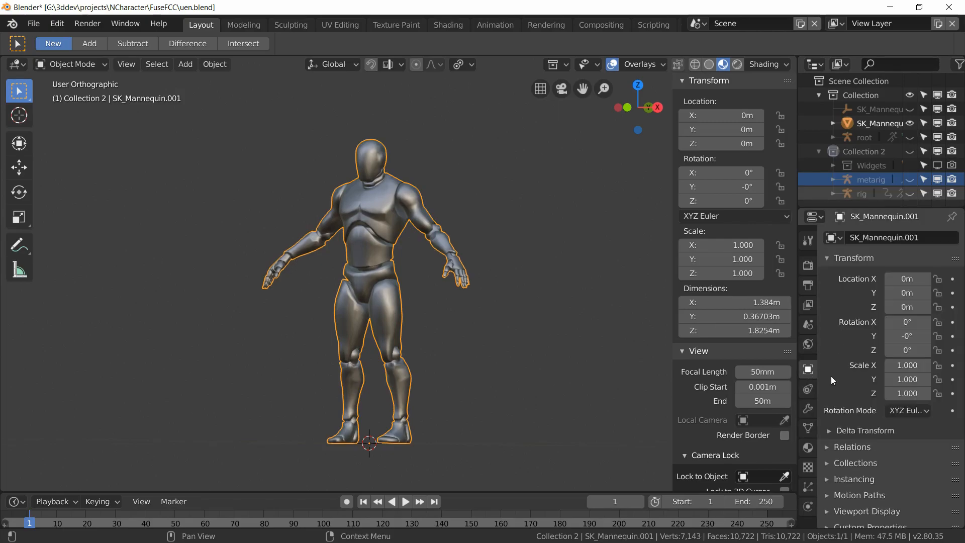
{"action": "left_click", "coordinate": [854, 447]}
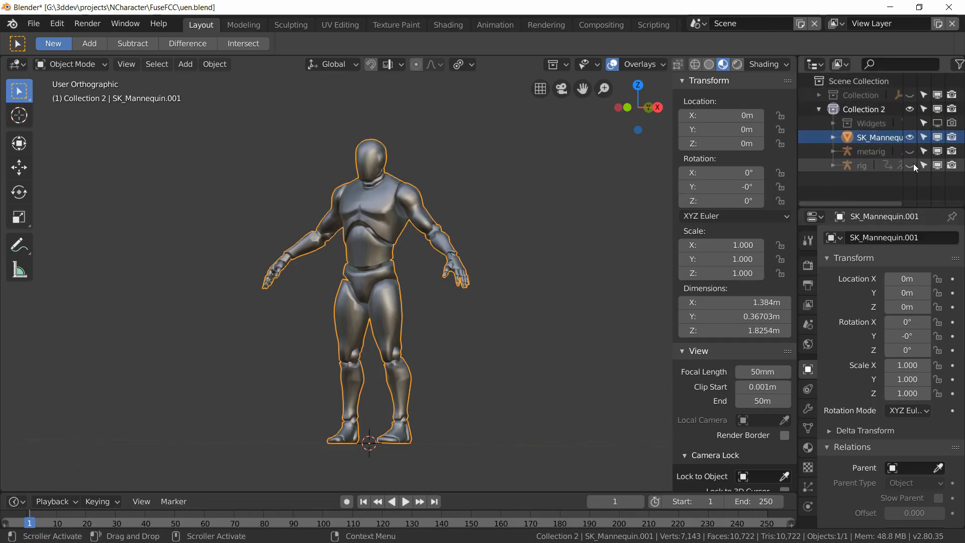
{"action": "left_click", "coordinate": [862, 165]}
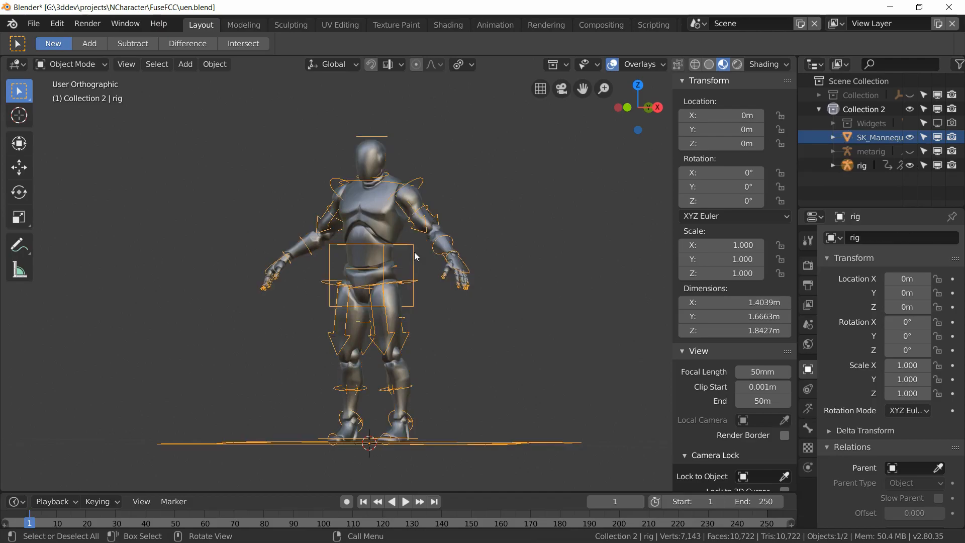
{"action": "left_click", "coordinate": [808, 408]}
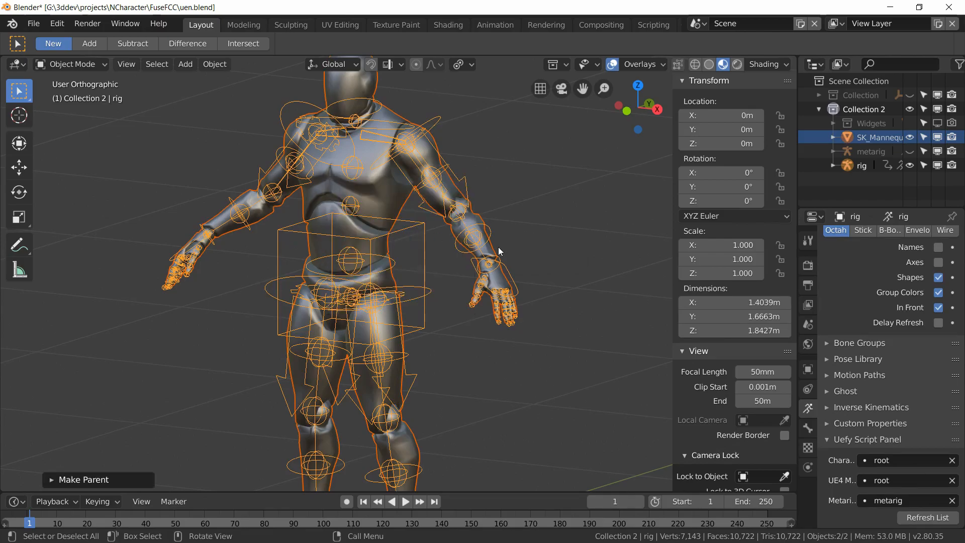
{"action": "left_click", "coordinate": [455, 359]}
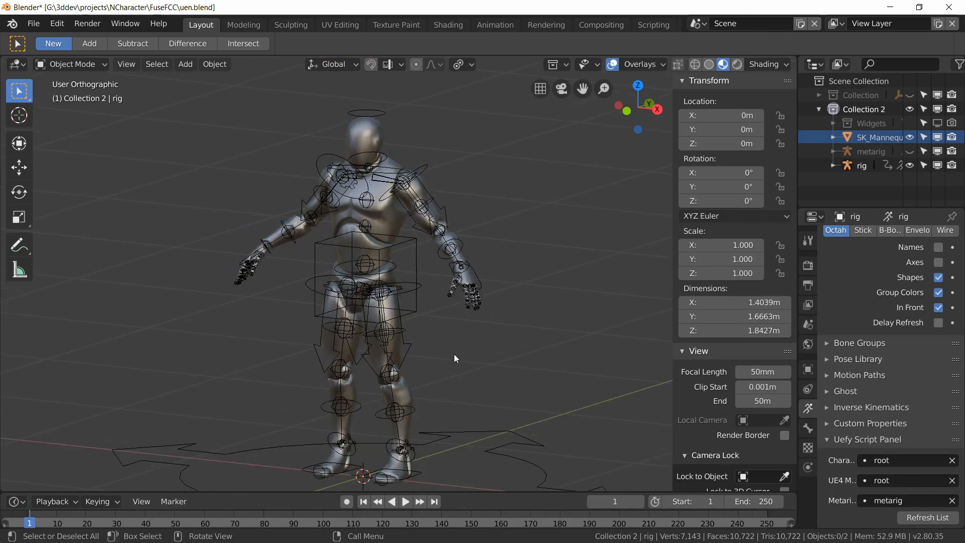
- Switch the rig to Pose Mode and run Build Unreal Skeleton, adding the extra Unreal bones
{"action": "left_click", "coordinate": [69, 64]}
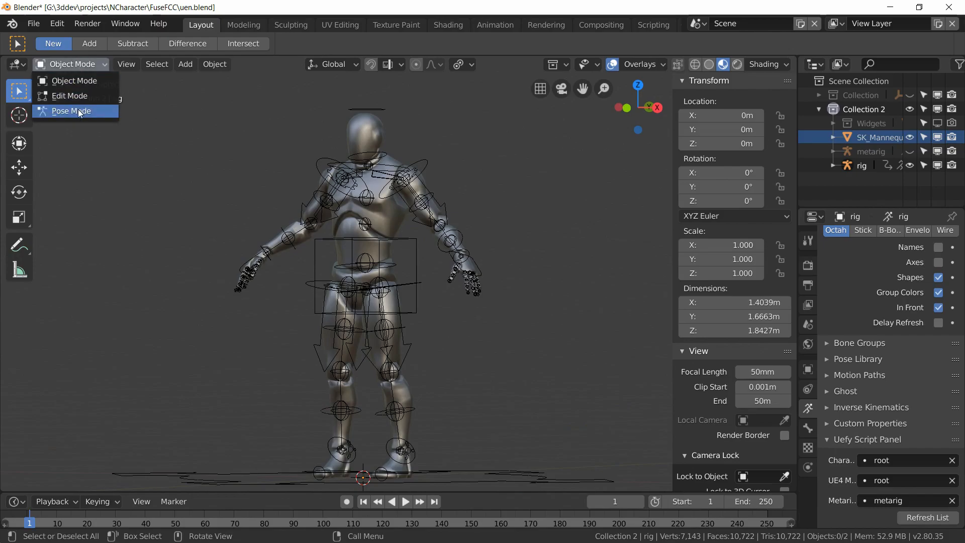
{"action": "left_click", "coordinate": [70, 110]}
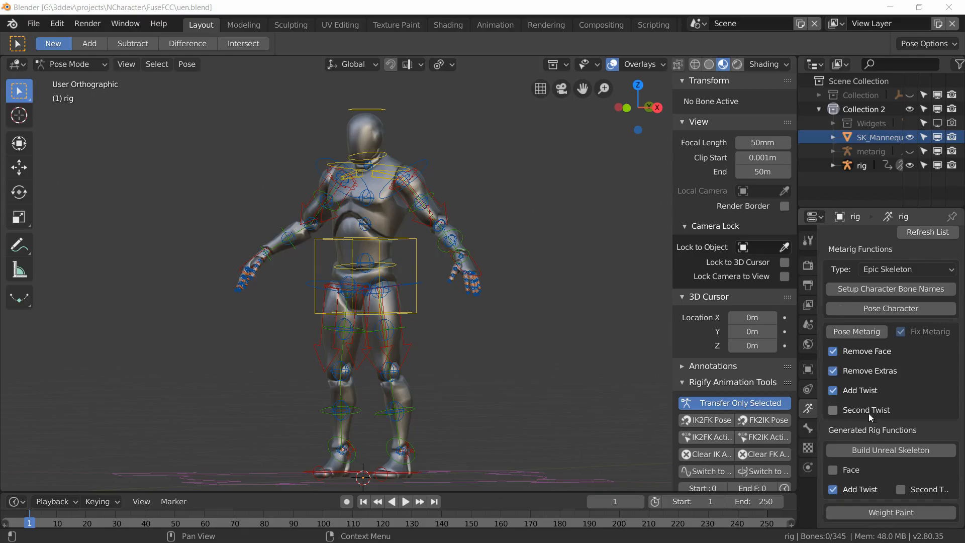
{"action": "mouse_move", "coordinate": [913, 439]}
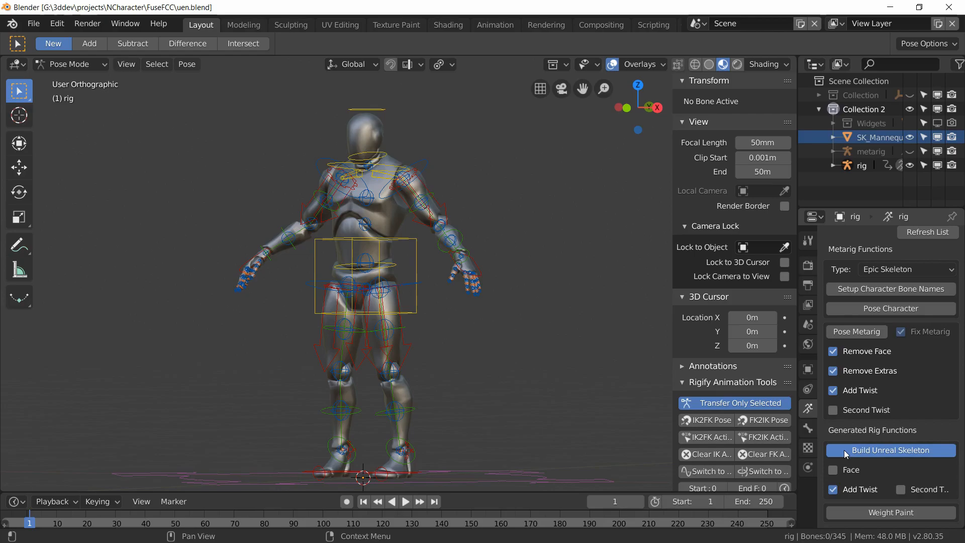
{"action": "left_click", "coordinate": [890, 450]}
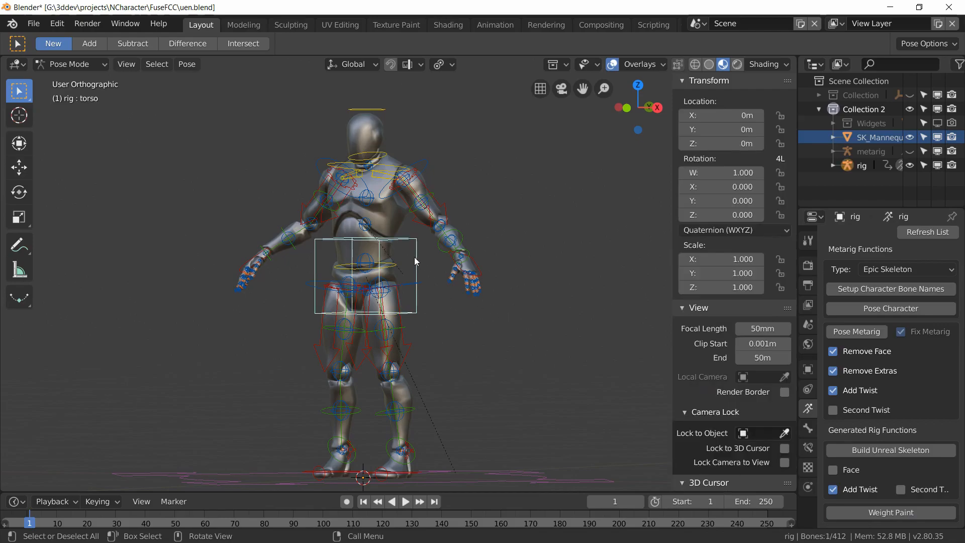
- Grab the torso control with G and drag it to confirm the mannequin mesh deforms
{"action": "key", "text": "g"}
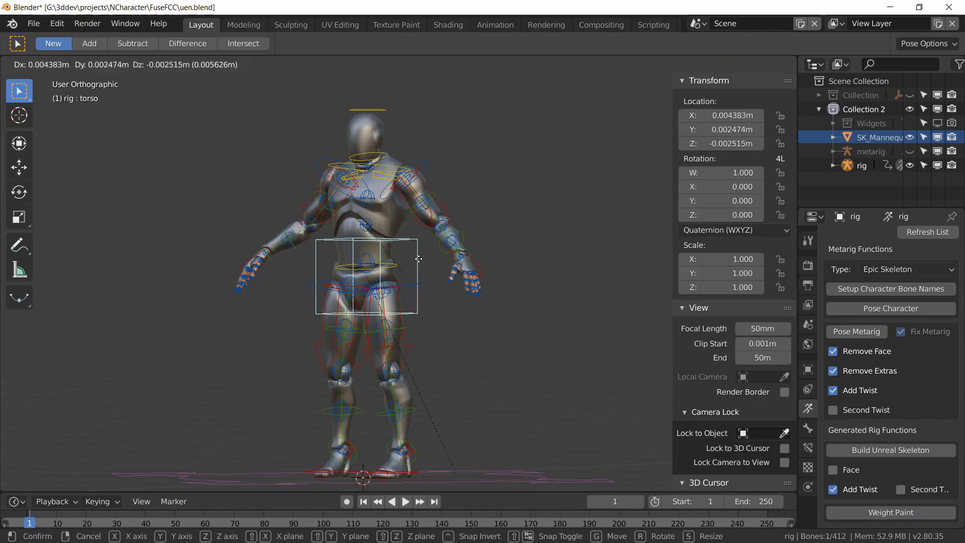
{"action": "left_click_drag", "start_coordinate": [419, 258], "coordinate": [379, 307]}
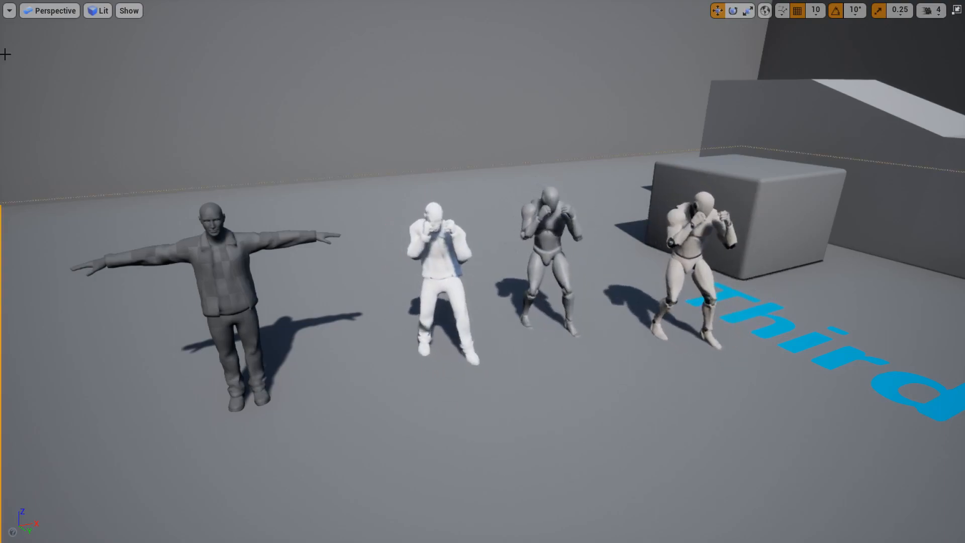
{"action": "left_click", "coordinate": [129, 11]}
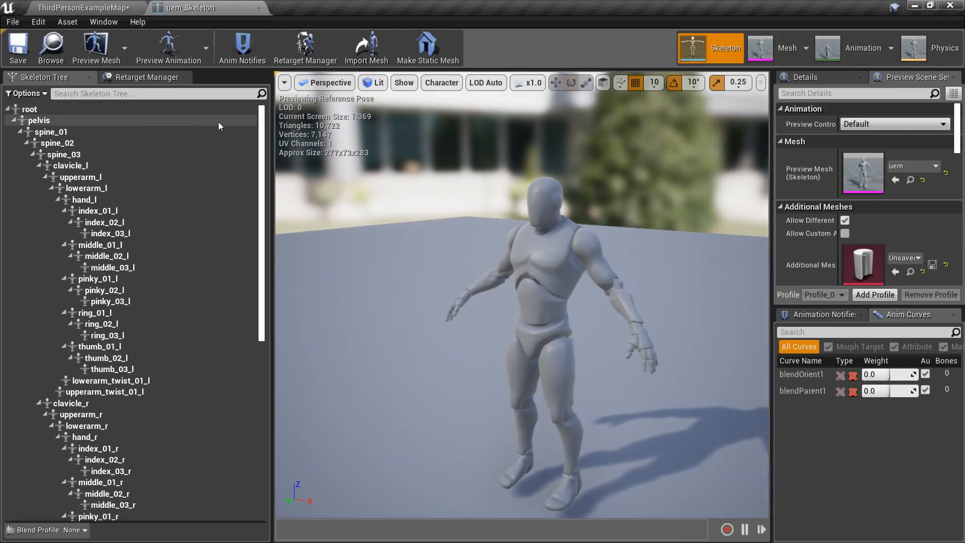
{"action": "scroll", "scroll_direction": "down", "scroll_amount": 3}
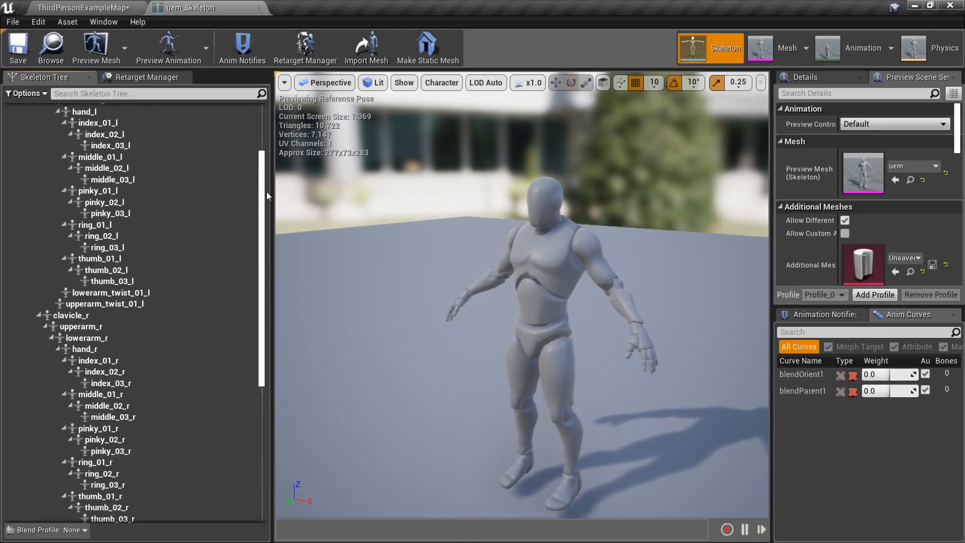